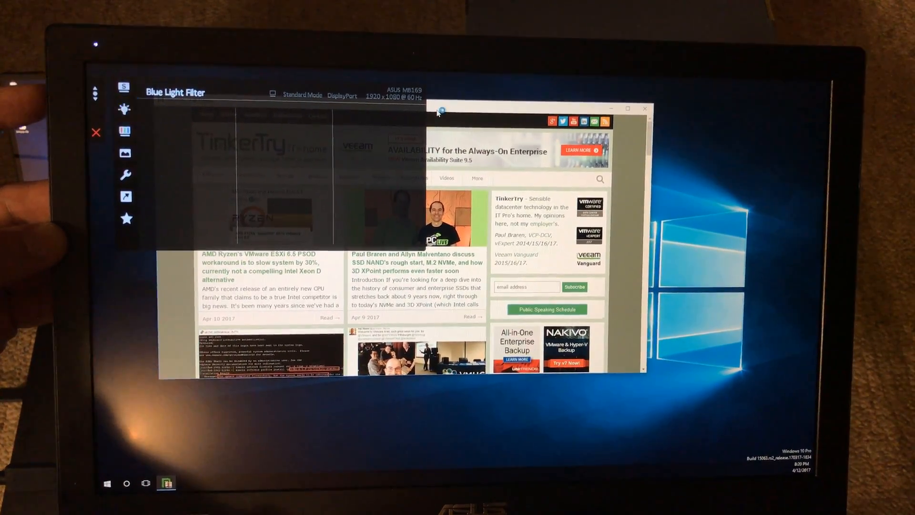
Show the Blue Light Filter levels 0–4 from the Color settings
{"action": "left_click", "coordinate": [124, 132]}
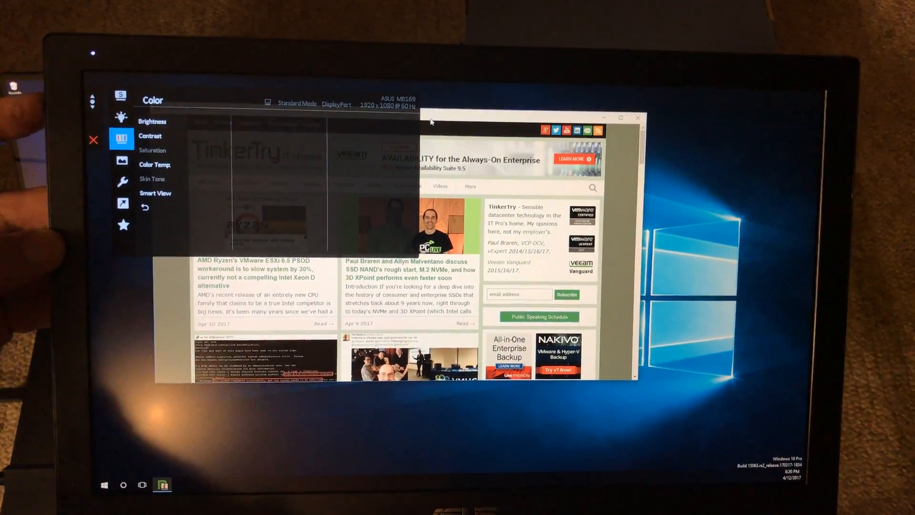
{"action": "left_click", "coordinate": [151, 121]}
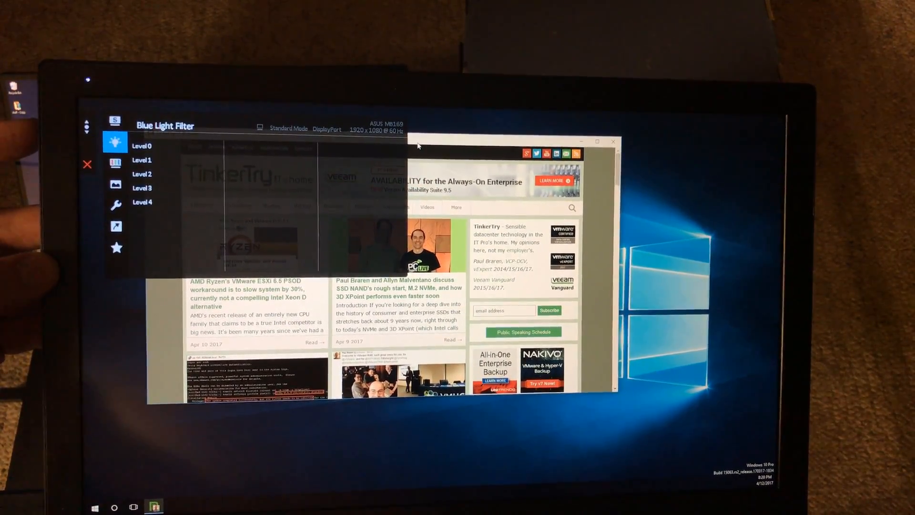
Leave Color and move the menu selection to the Image category
{"action": "left_click", "coordinate": [116, 160]}
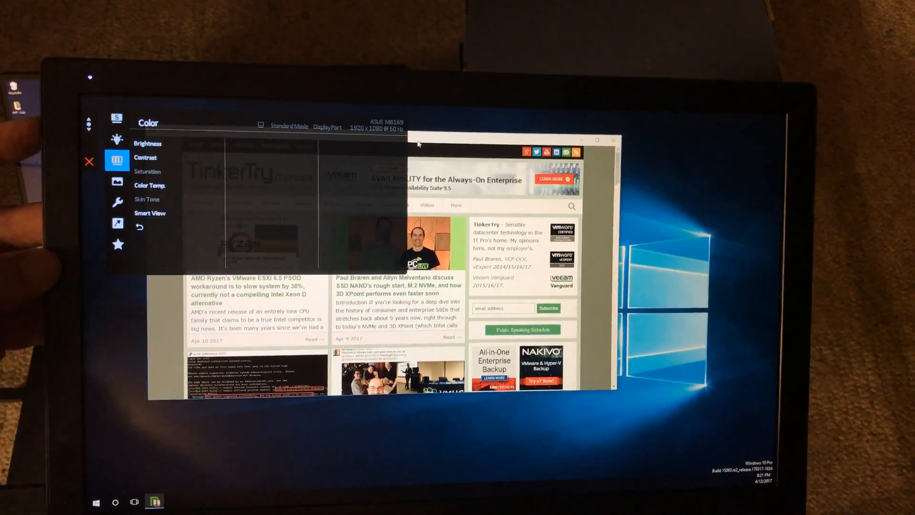
{"action": "left_click", "coordinate": [147, 143]}
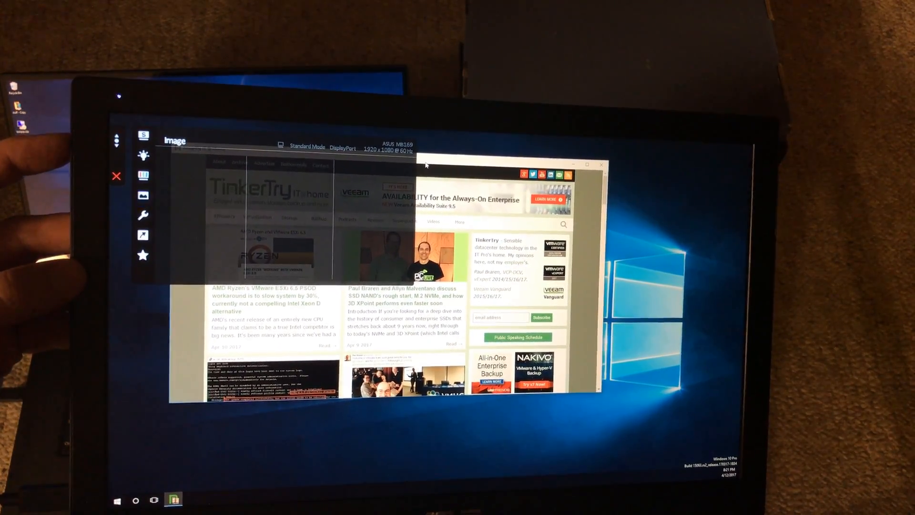
Cycle Splendid through Theater, Night View, sRGB and Scenery, ending on Standard Mode
{"action": "left_click", "coordinate": [143, 215]}
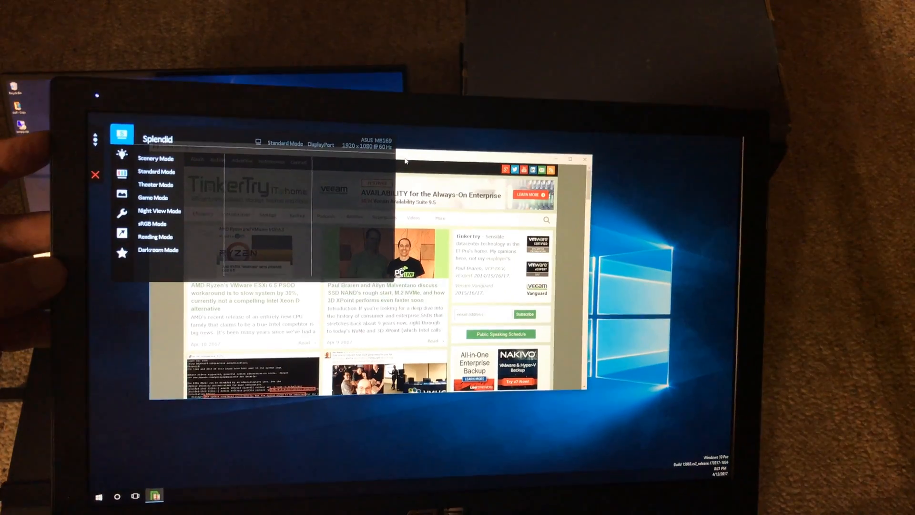
{"action": "left_click", "coordinate": [155, 184]}
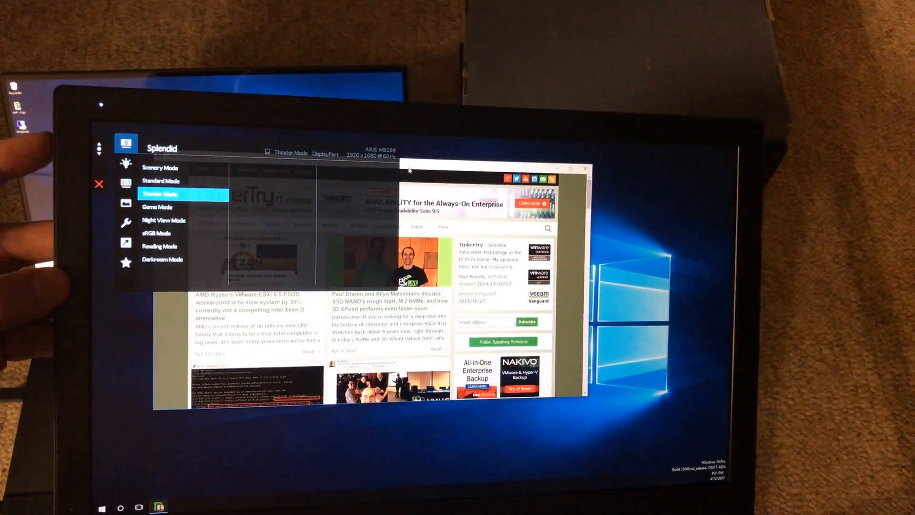
{"action": "left_click", "coordinate": [163, 220]}
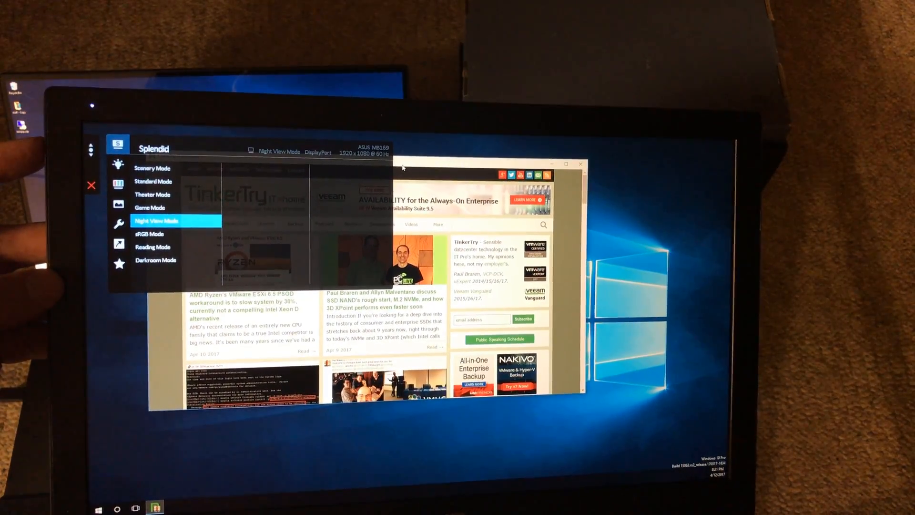
{"action": "left_click", "coordinate": [150, 234]}
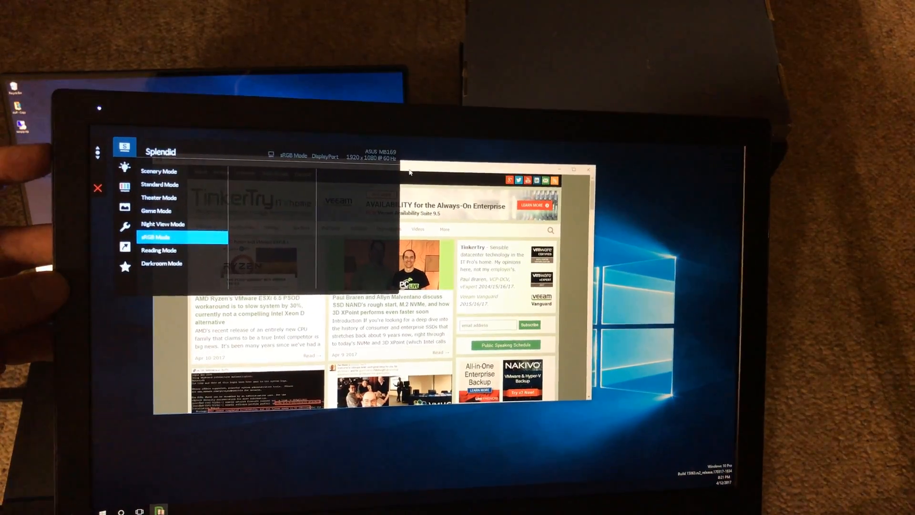
{"action": "left_click", "coordinate": [160, 171]}
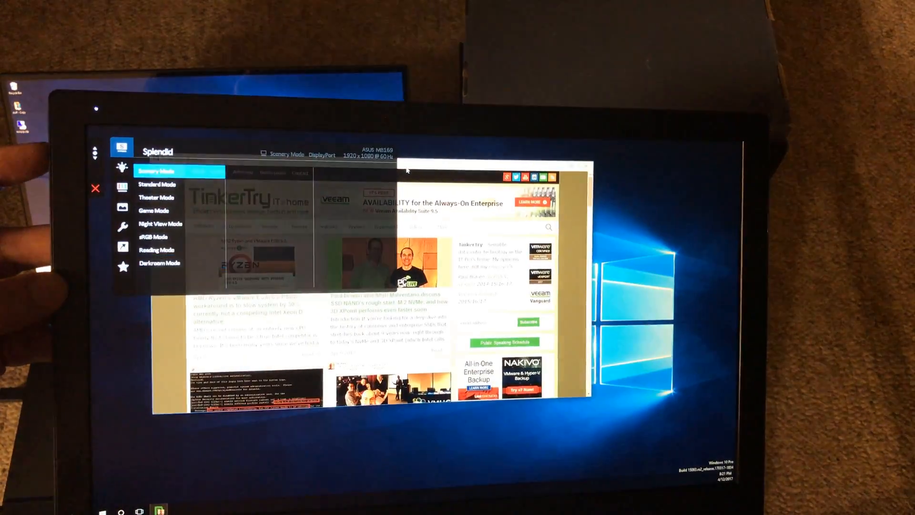
{"action": "left_click", "coordinate": [158, 184]}
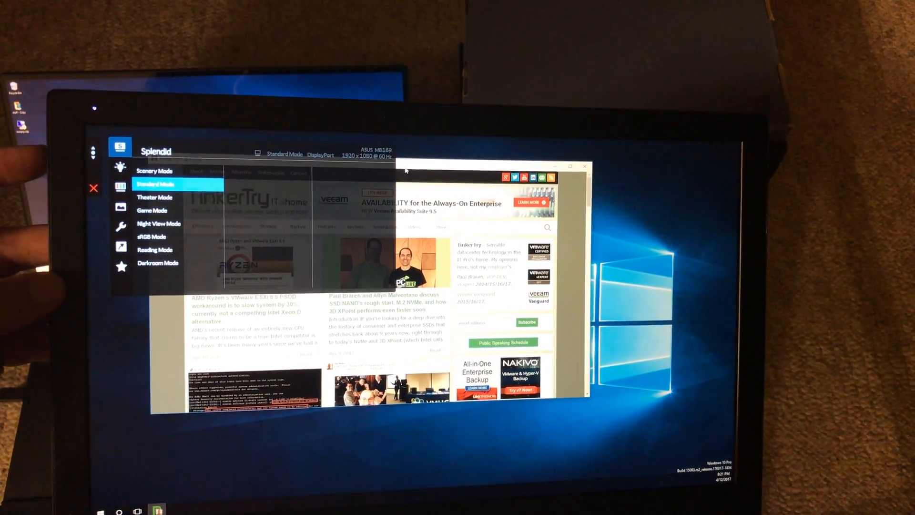